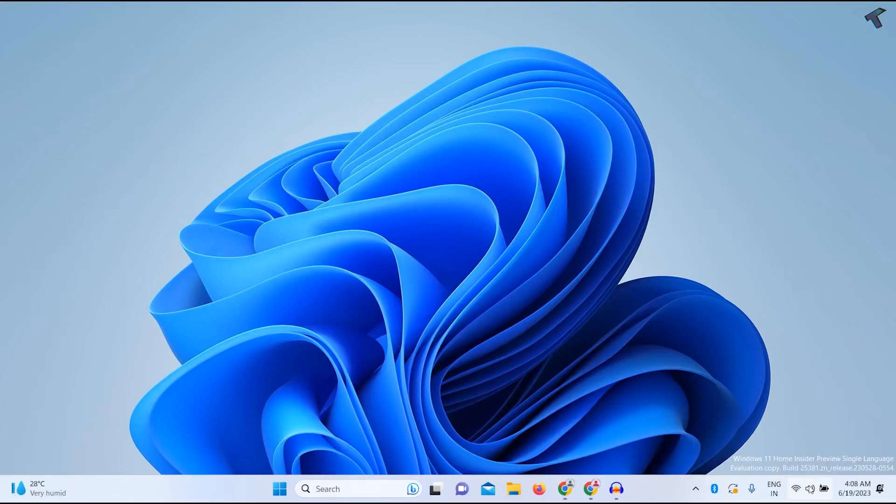
# Check Quick Settings, then search Start for ncpa.cpl to find the Network Connections item
pyautogui.click(803, 500)
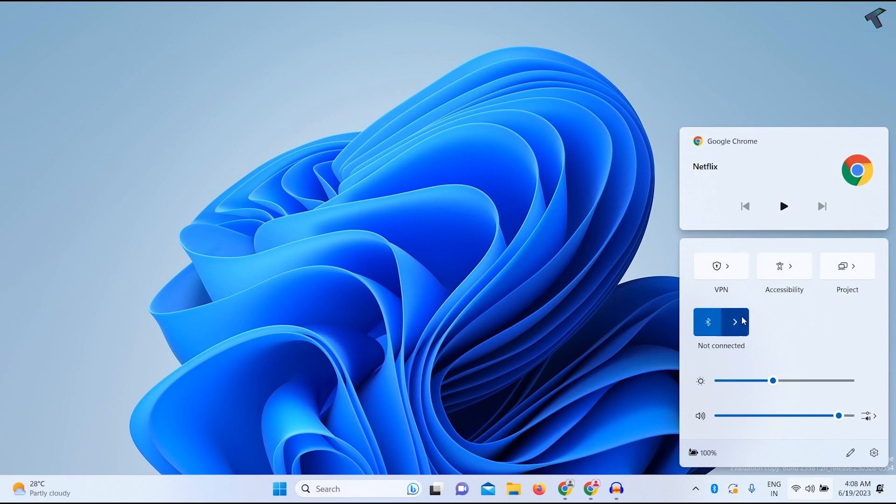
pyautogui.moveTo(814, 328)
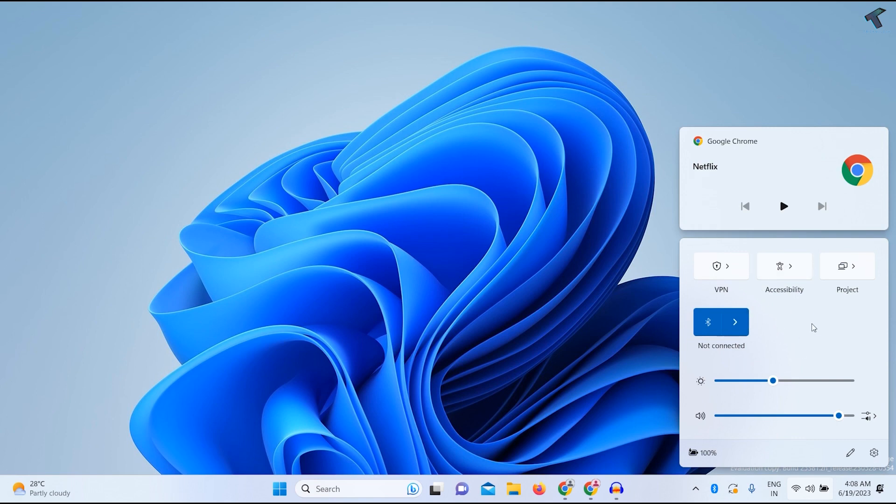
pyautogui.moveTo(598, 414)
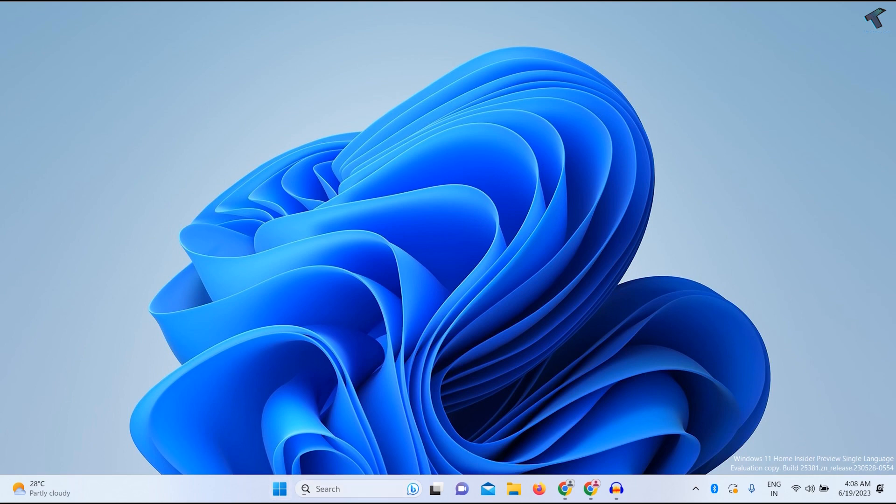
pyautogui.click(280, 489)
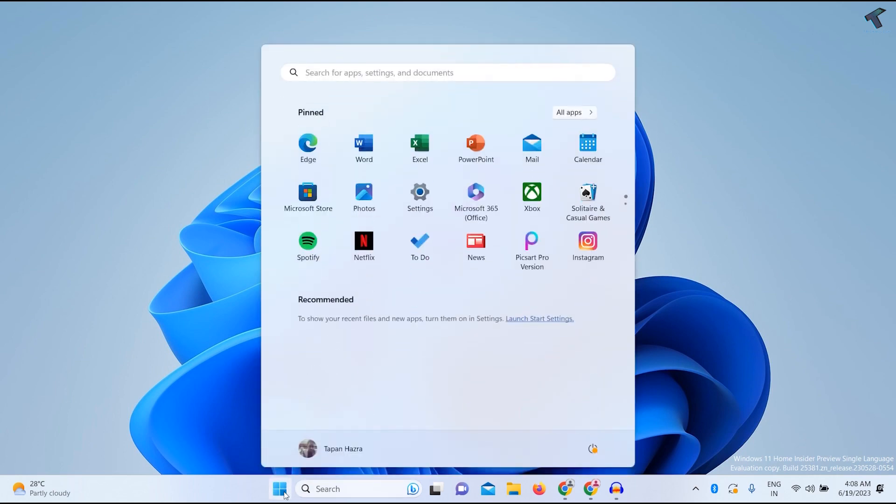
pyautogui.write('ncpa.cpl')
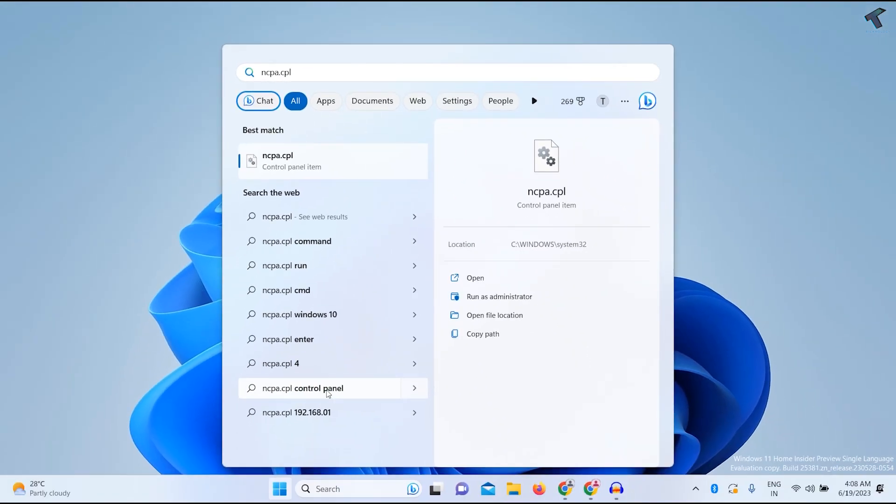
pyautogui.moveTo(351, 181)
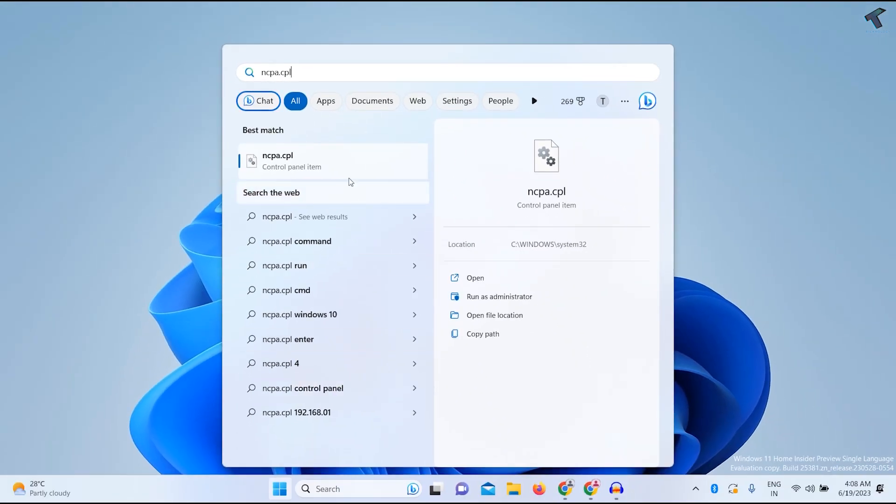
pyautogui.moveTo(493, 72)
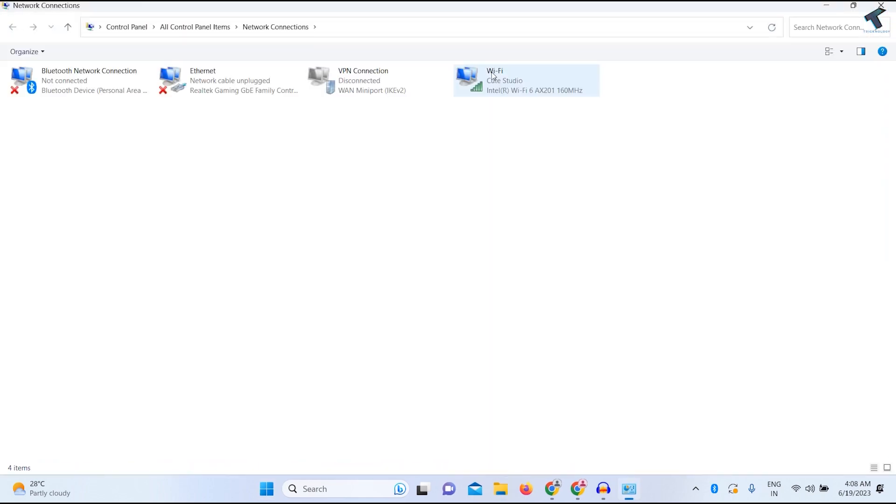
# Select the Wi-Fi adapter connected to Cute Studio, then close Network Connections
pyautogui.click(230, 81)
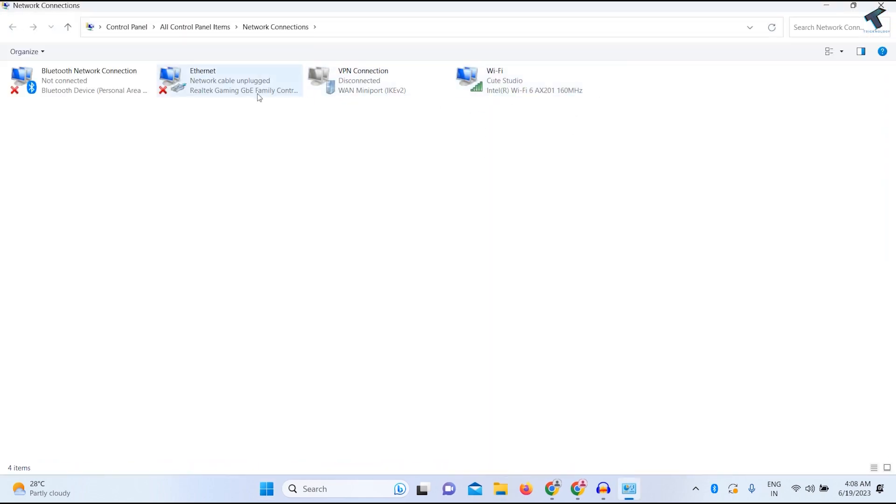
pyautogui.click(512, 80)
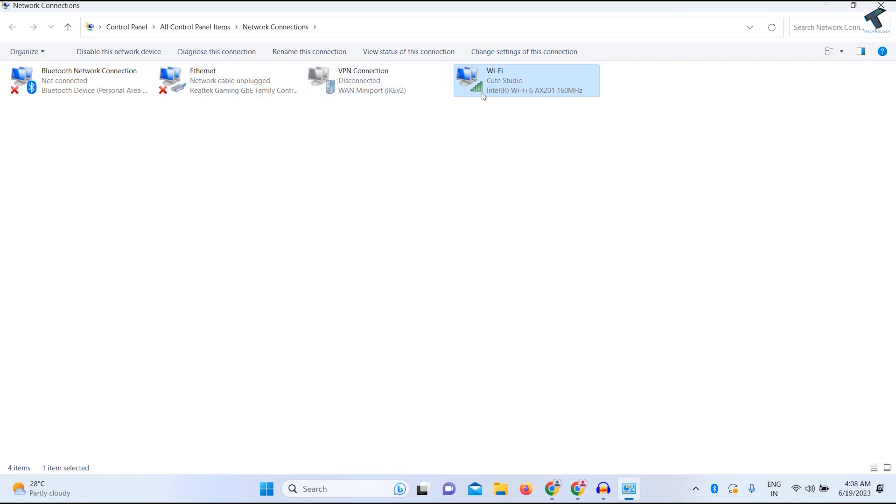
pyautogui.moveTo(503, 90)
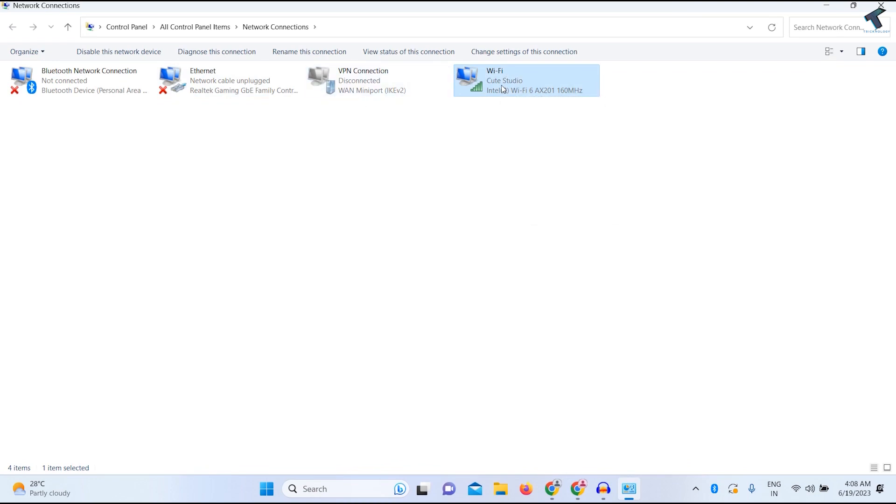
pyautogui.moveTo(510, 116)
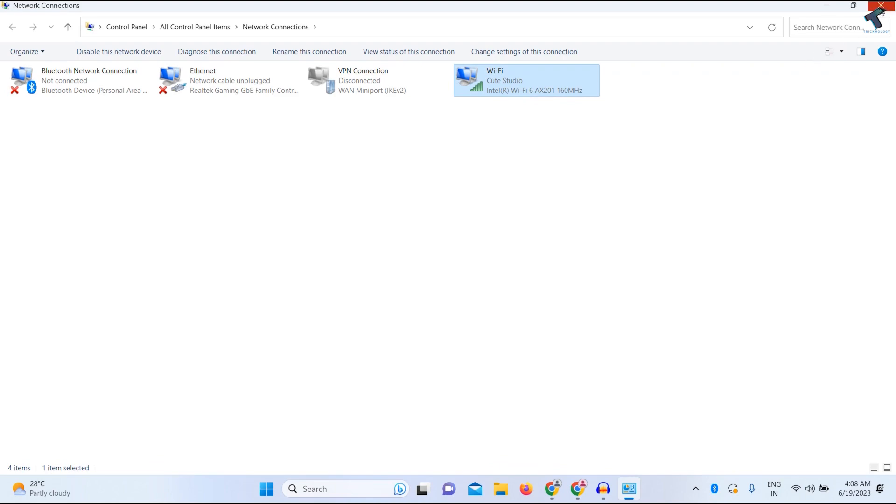
pyautogui.click(882, 6)
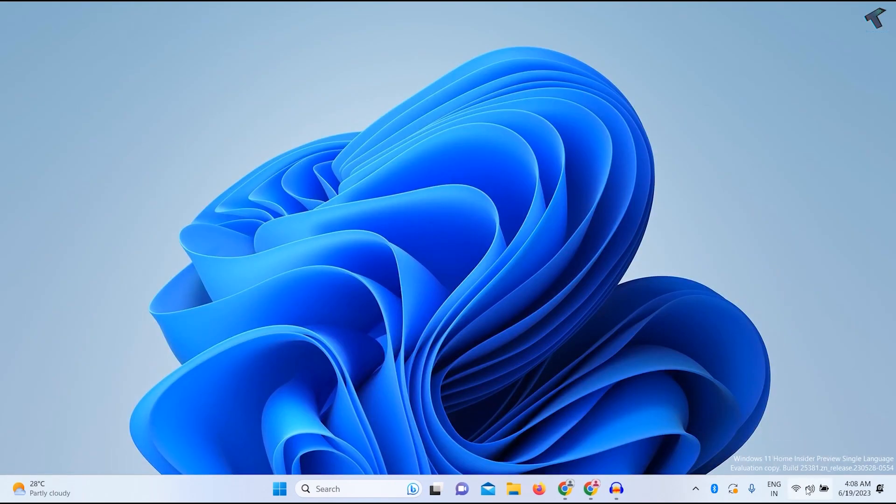
# Reopen Quick Settings from the taskbar network icon and enter tile editing mode
pyautogui.click(809, 488)
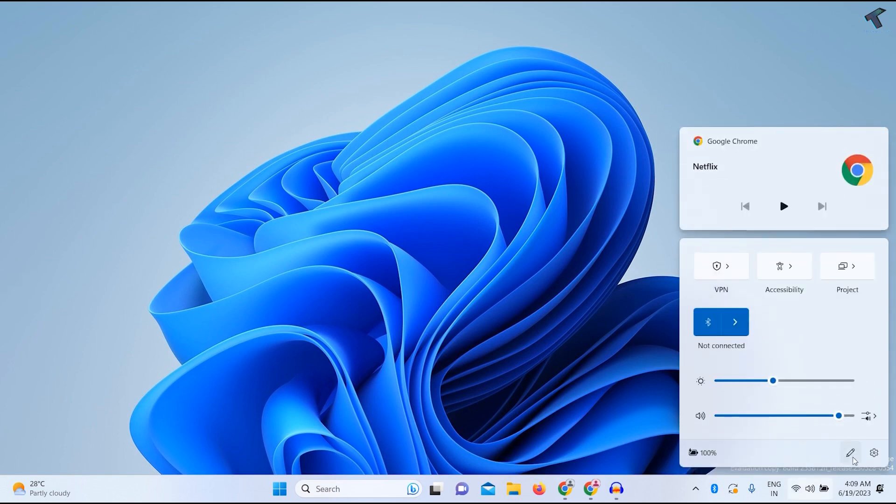
pyautogui.moveTo(851, 454)
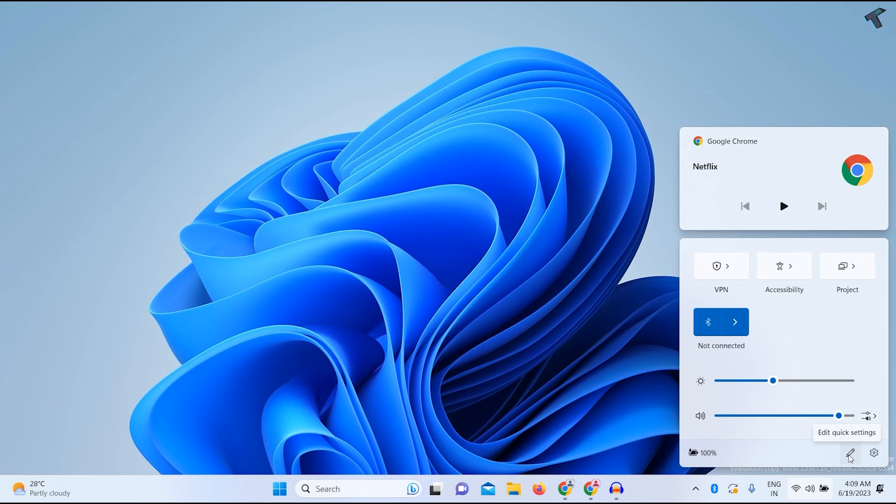
pyautogui.click(851, 455)
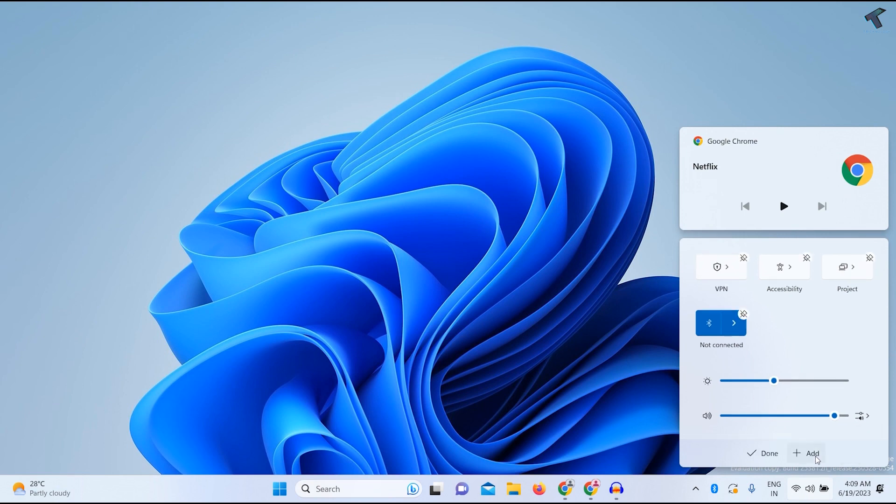
# Add the Wi-Fi tile showing Cute Studio to Quick Settings and finish editing with Done
pyautogui.click(810, 454)
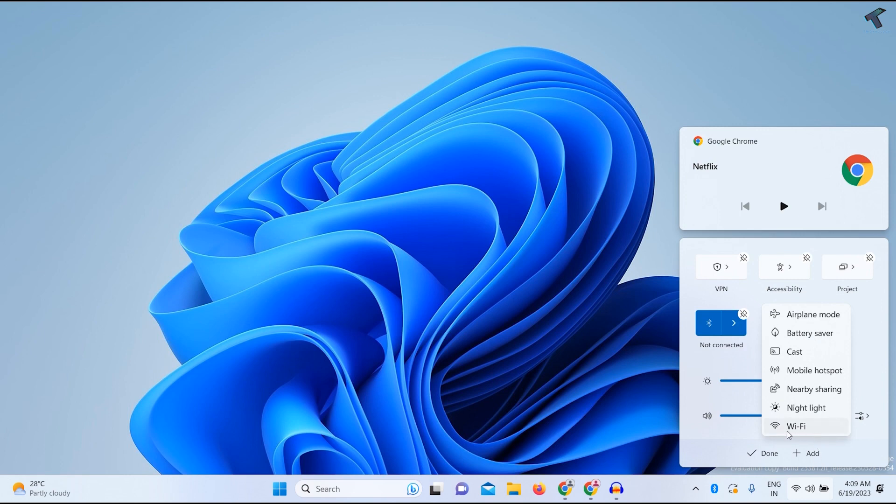
pyautogui.moveTo(801, 435)
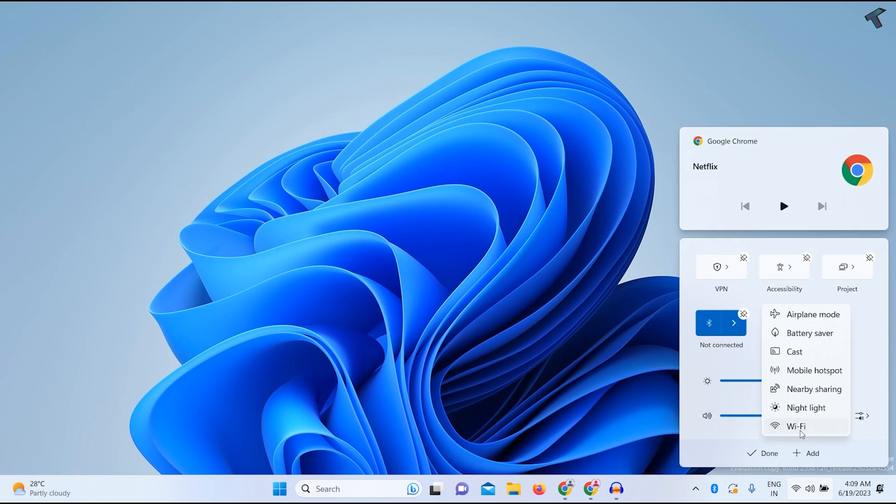
pyautogui.click(797, 426)
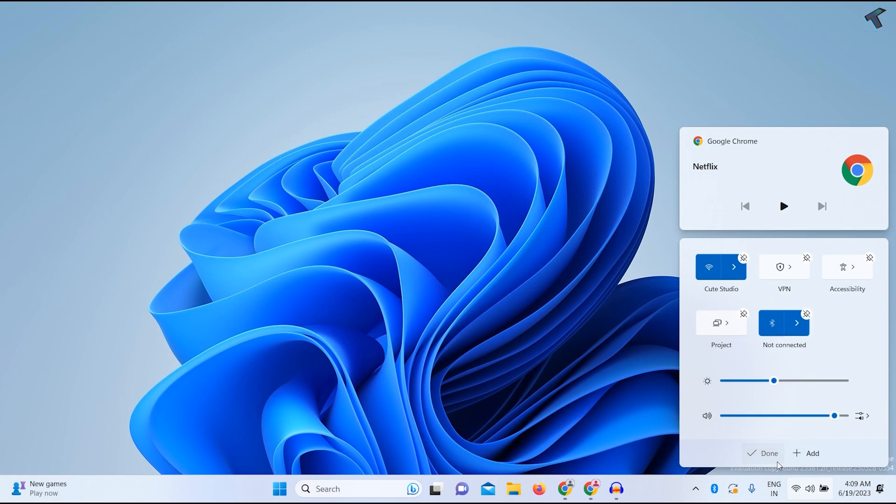
pyautogui.click(763, 454)
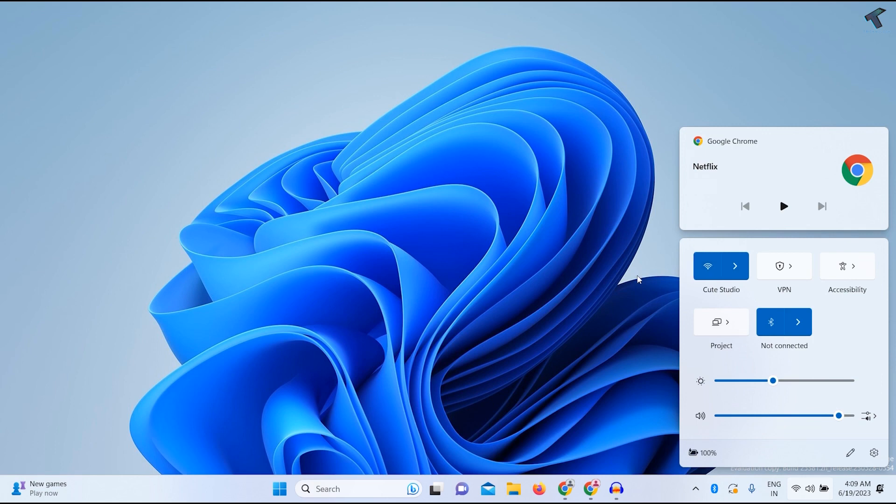
pyautogui.moveTo(596, 299)
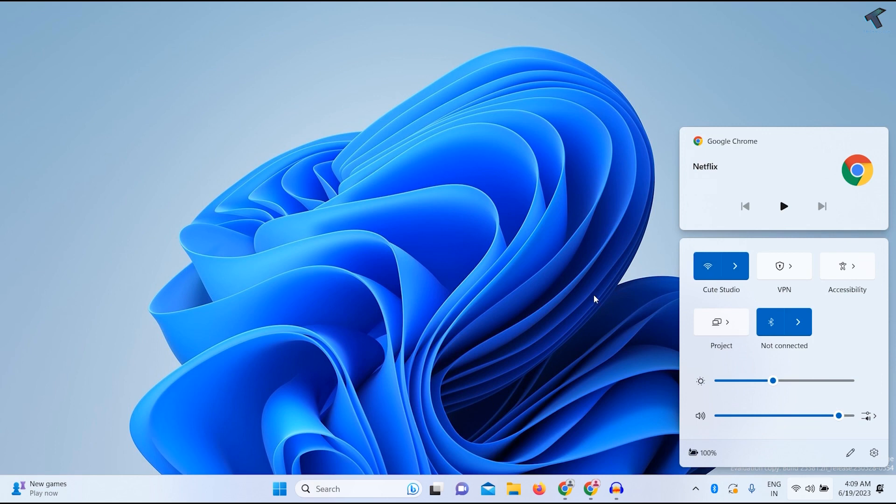